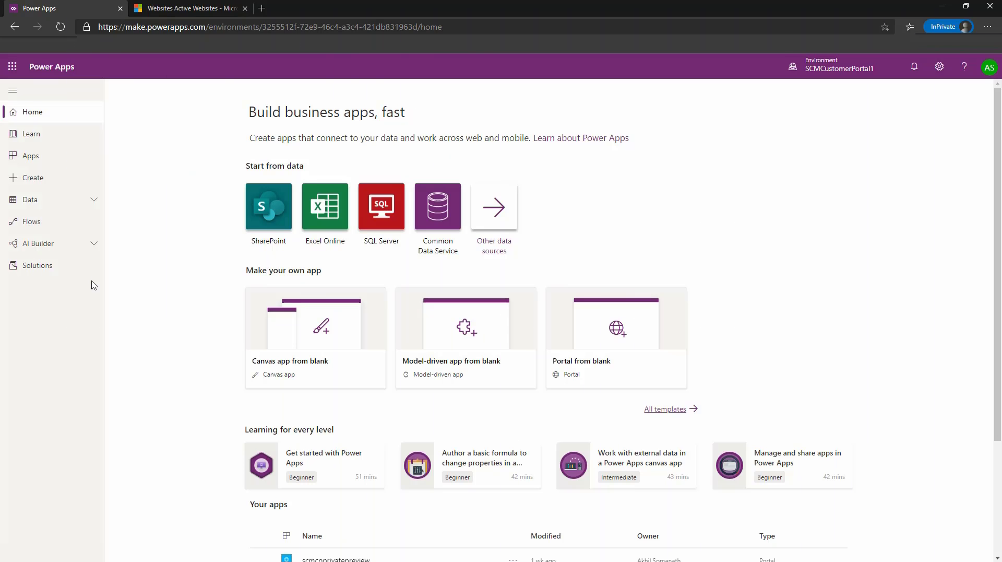
Open the Portal Management app from the Power Apps Apps list.
click(164, 26)
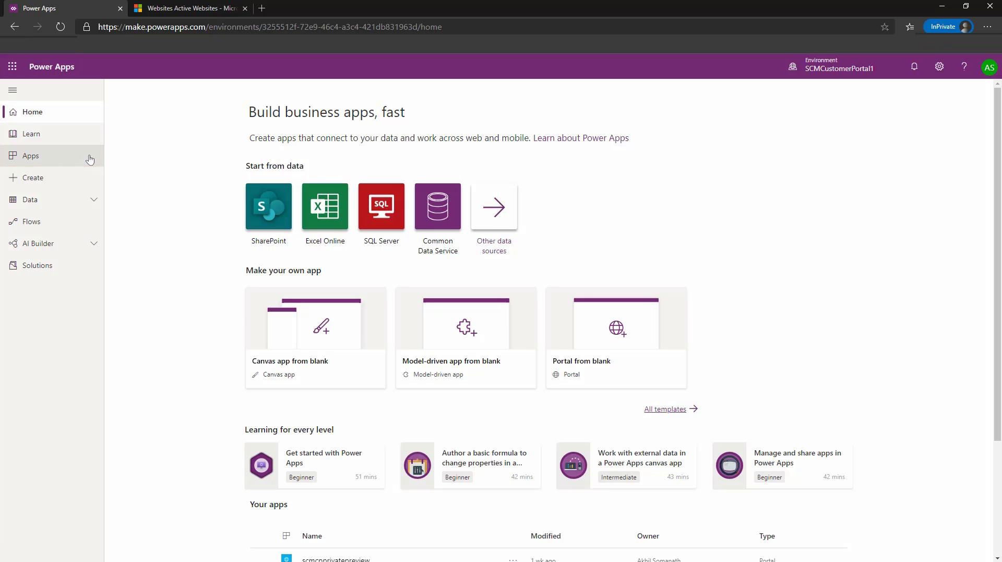
click(31, 156)
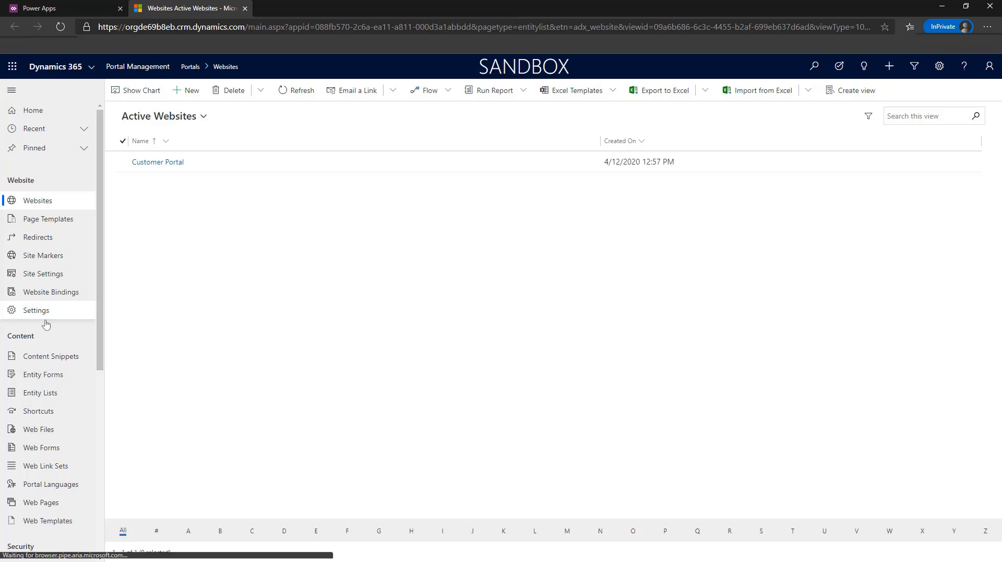
Show My Active Contacts from the Security section of the navigation.
scroll(down, 3)
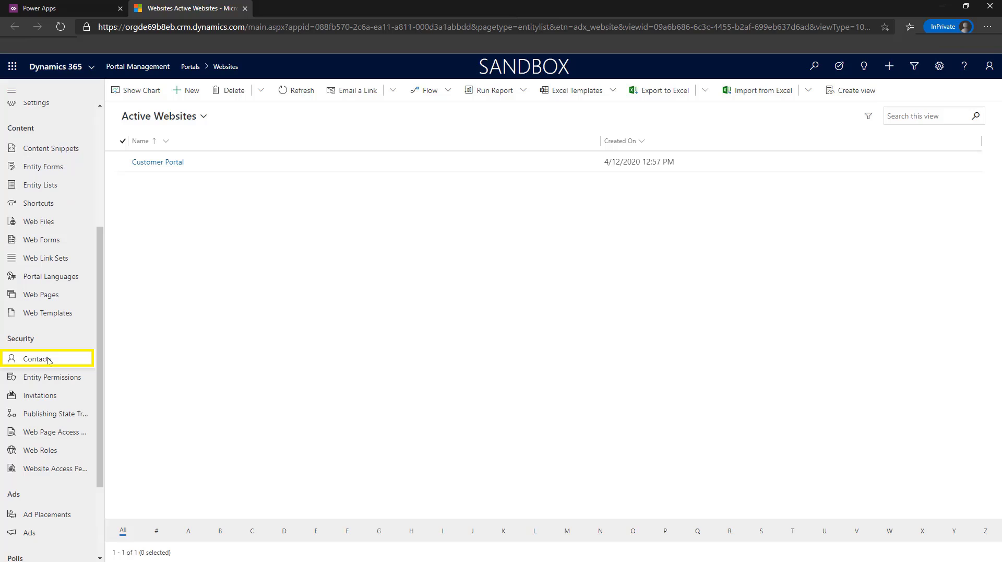
click(37, 358)
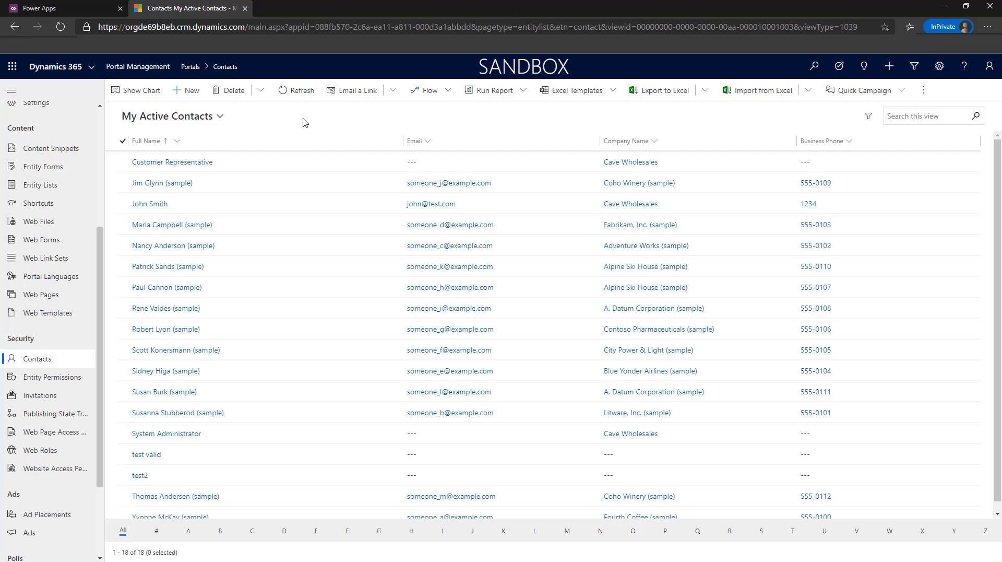
Save new contact firstname lastname with company USMF and account A. Datum Corporation (sample).
click(185, 90)
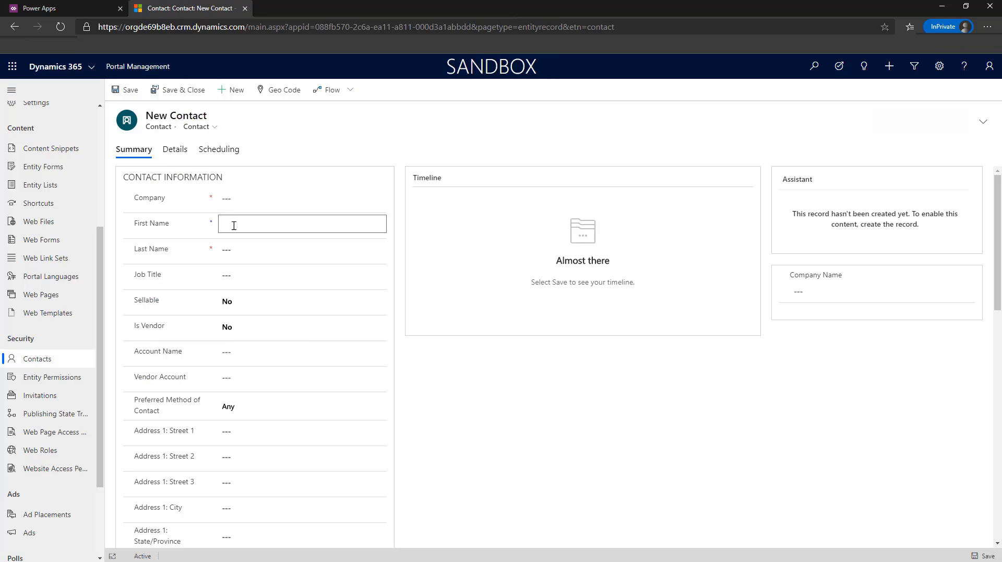
click(215, 125)
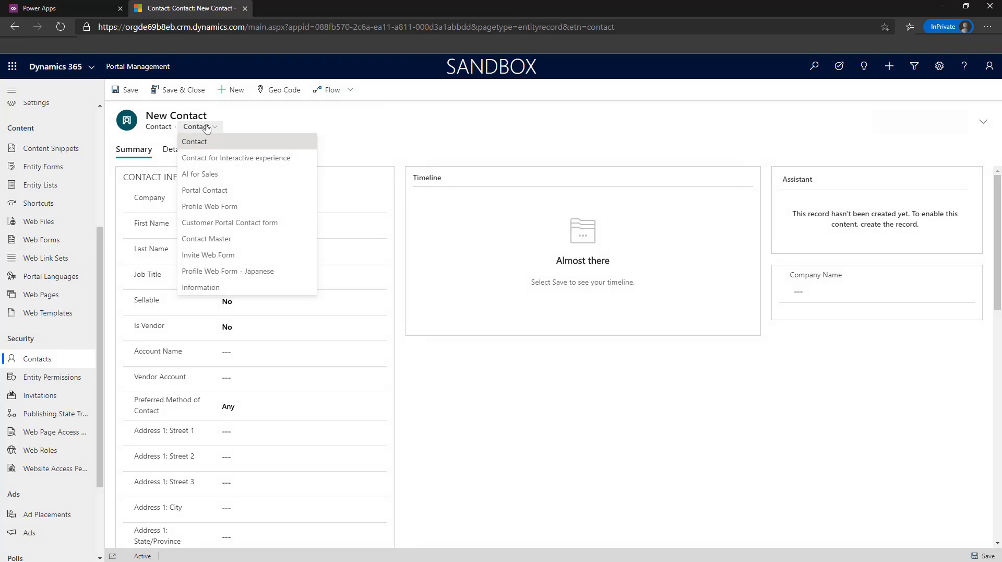
click(194, 141)
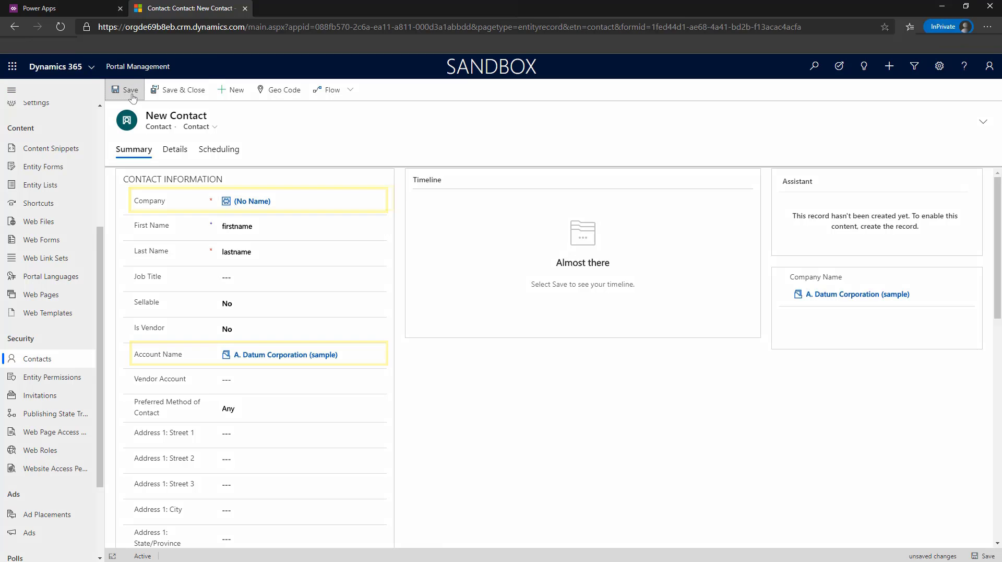
click(128, 89)
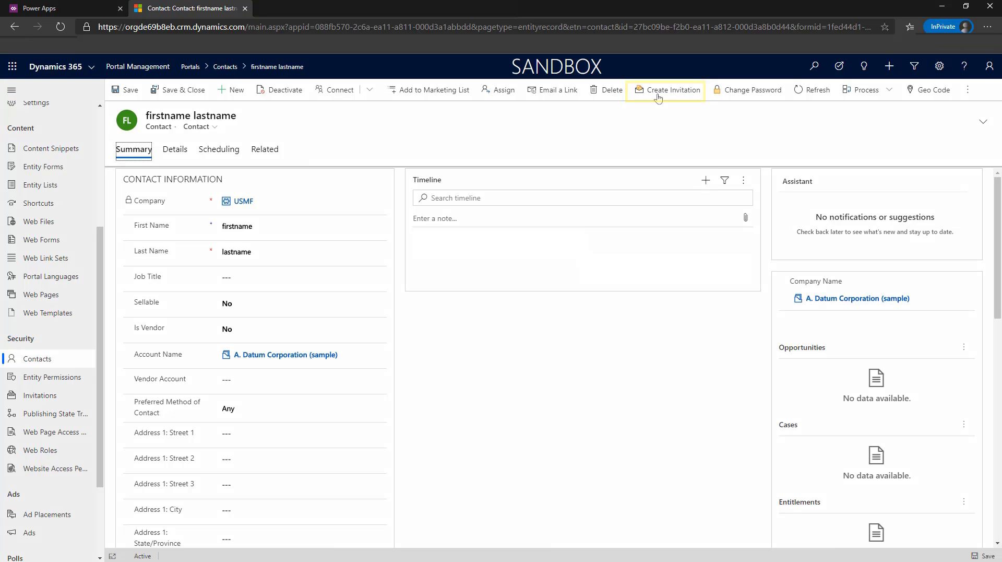
Create a Single invitation draft for firstname lastname from the saved contact.
click(669, 89)
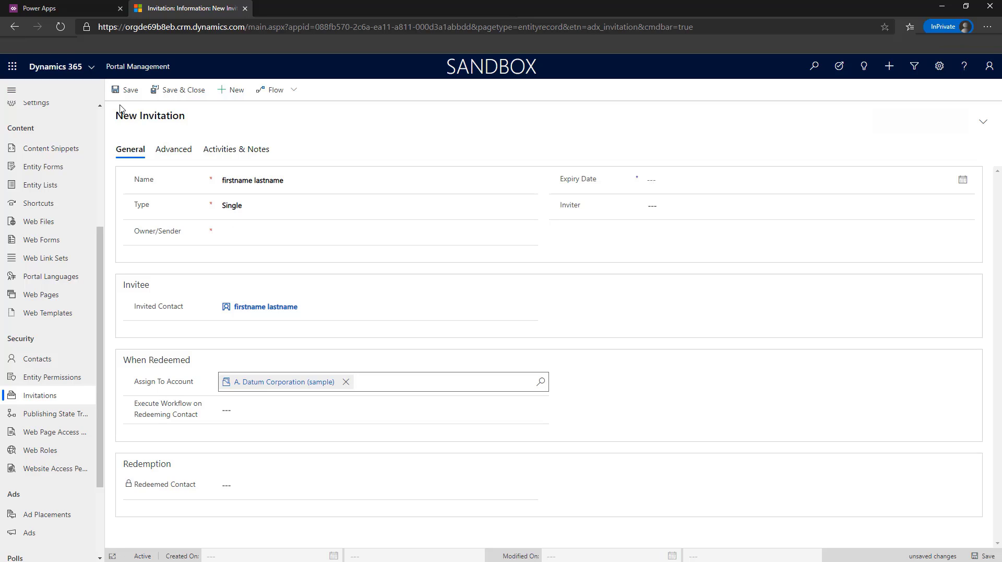
mouse_move(197, 116)
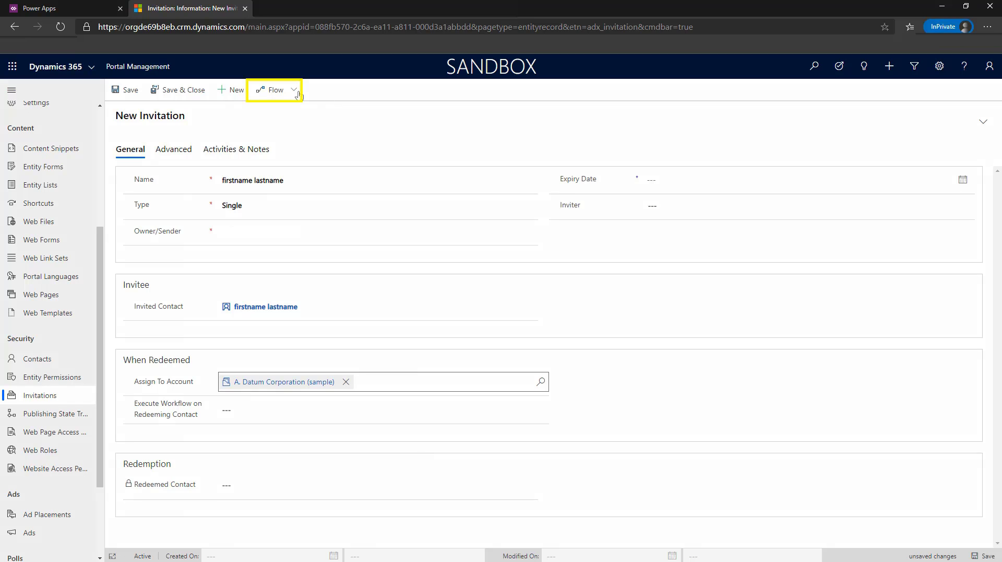
Run the Send Invitation workflow on the firstname lastname invitation.
click(276, 89)
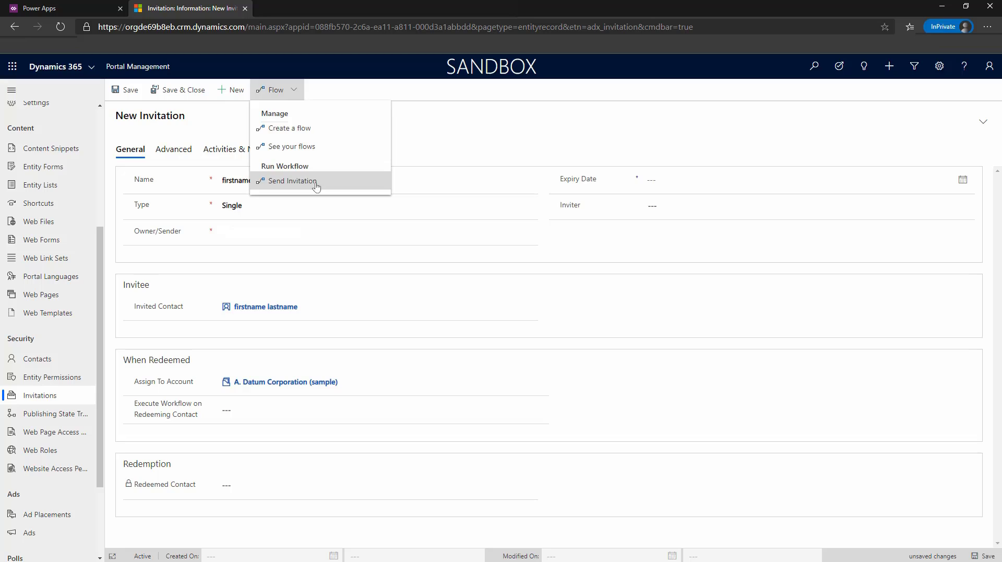
click(293, 180)
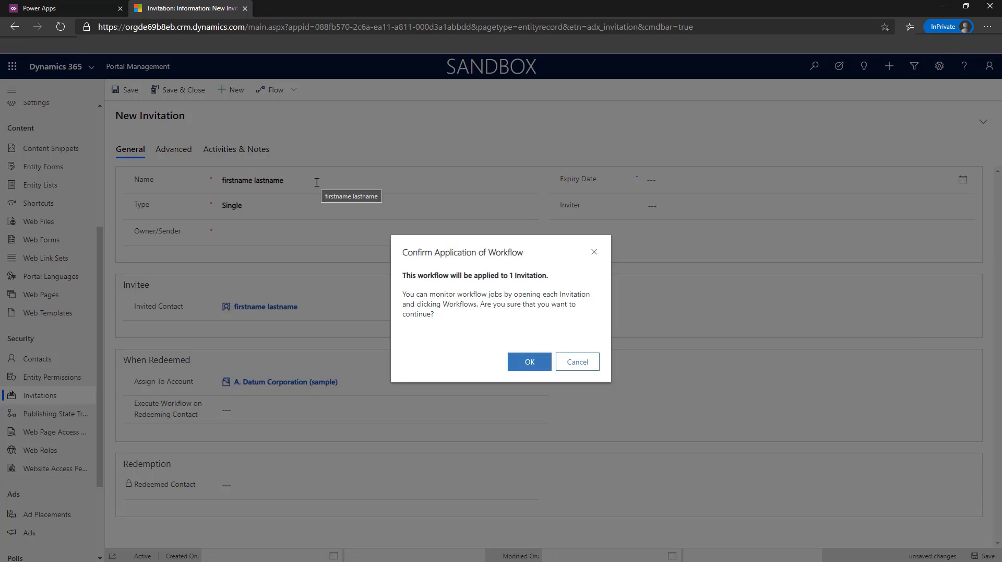